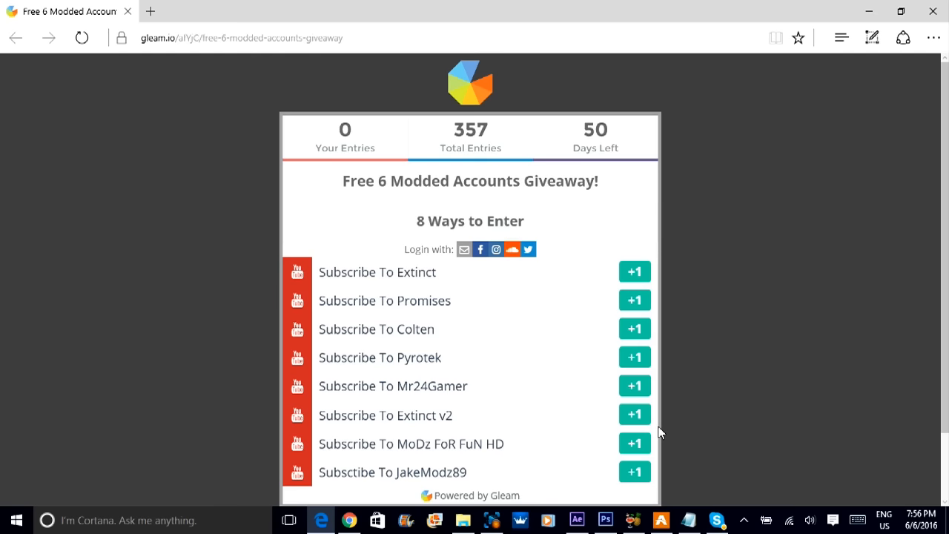
mouse_move(584, 328)
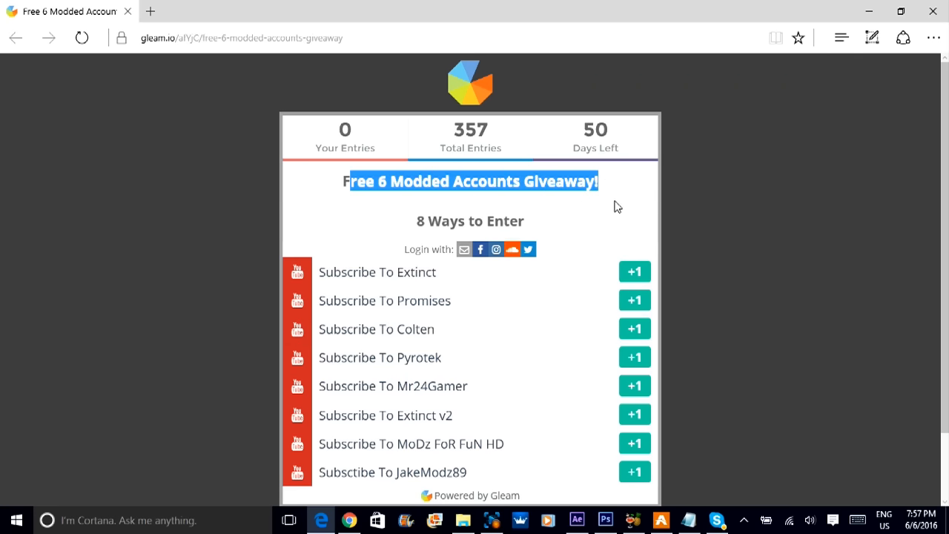
left_click(395, 181)
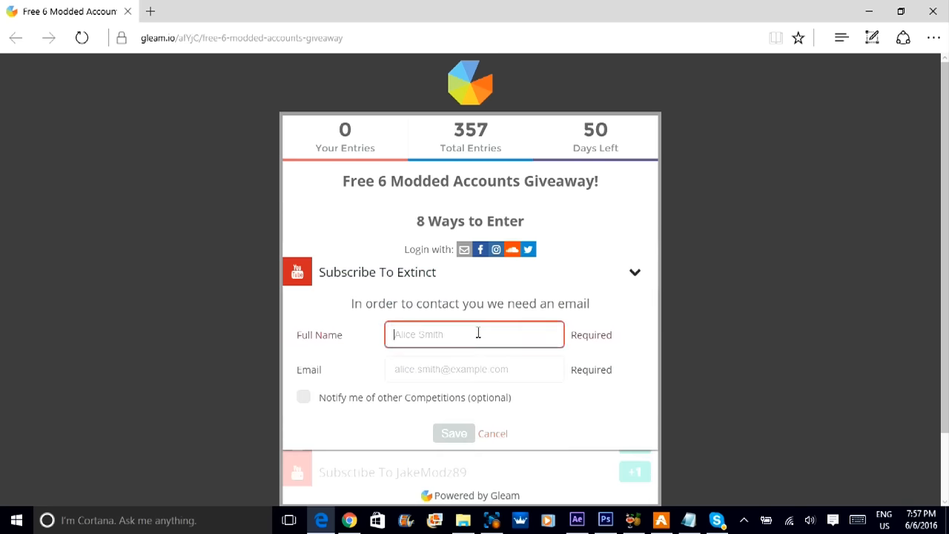
left_click(473, 369)
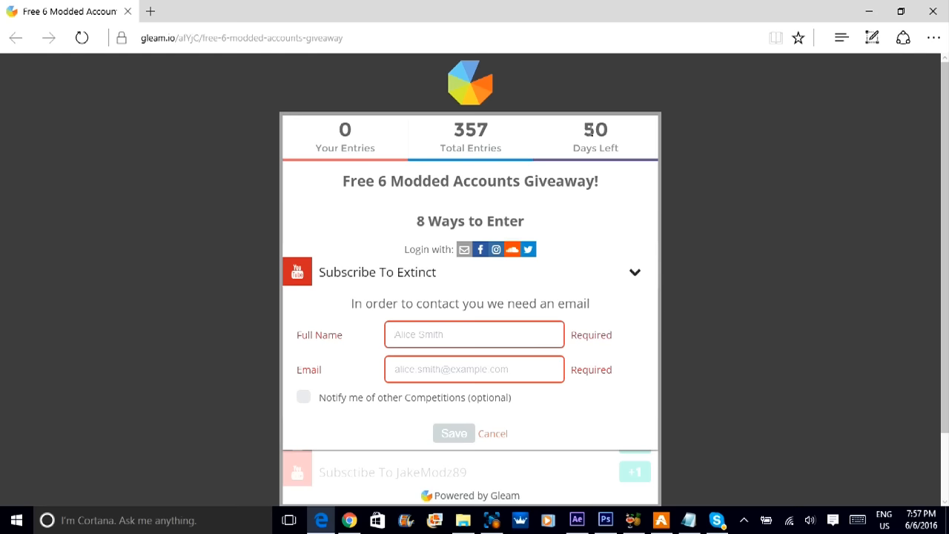
left_click(492, 433)
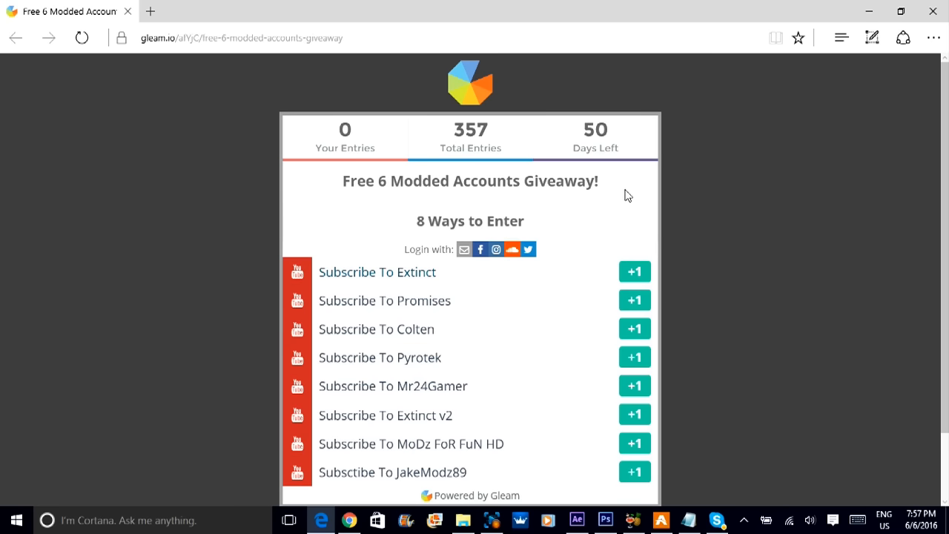
mouse_move(624, 204)
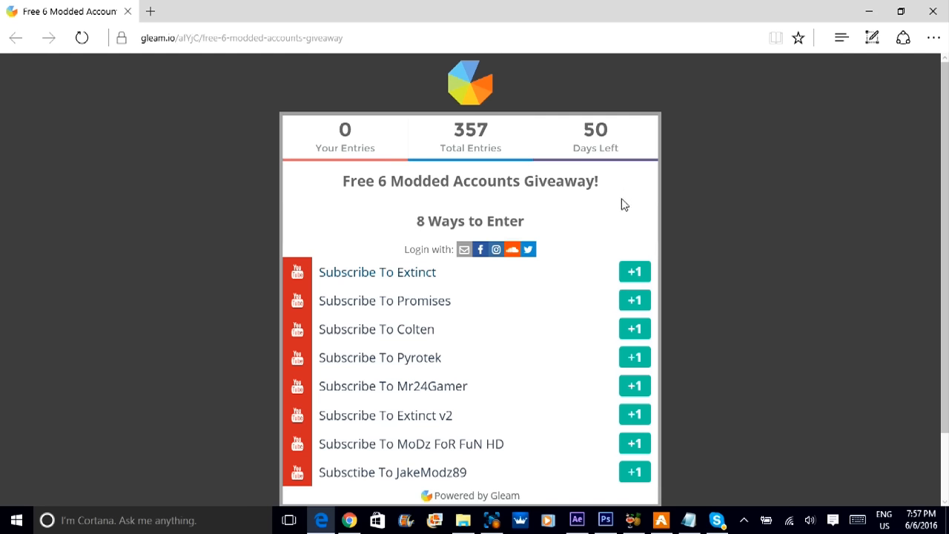